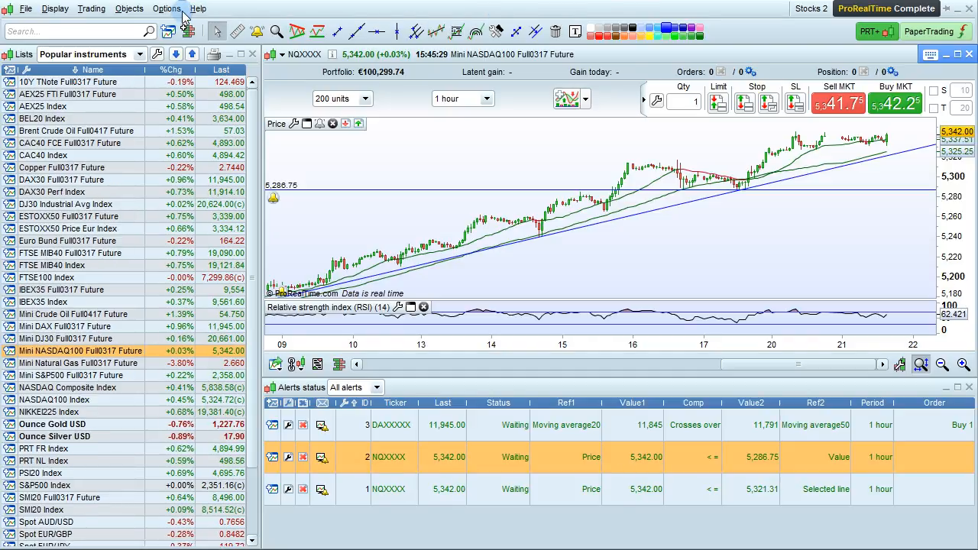
- Bring up Platform options from the Options menu, showing alerts and sounds preferences
{"action": "left_click", "coordinate": [166, 9]}
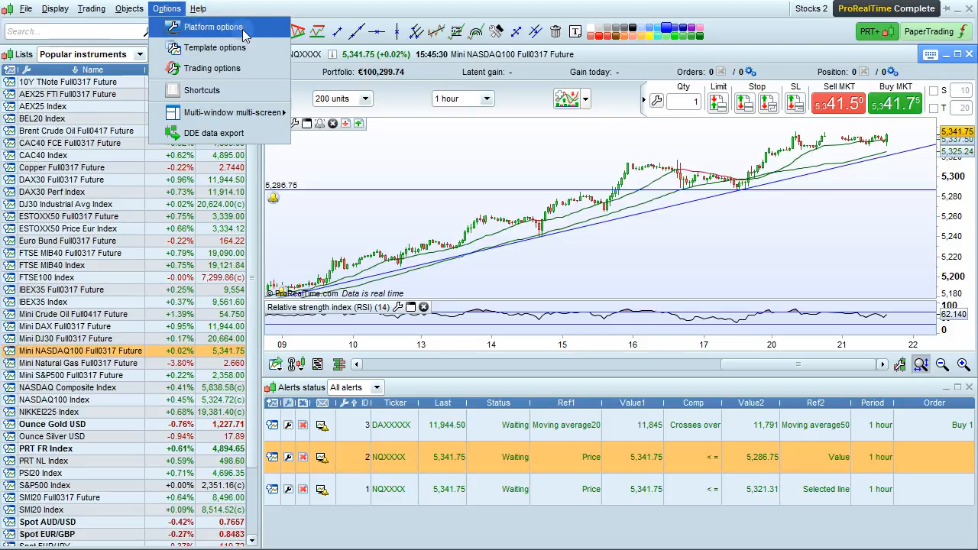
{"action": "left_click", "coordinate": [213, 27]}
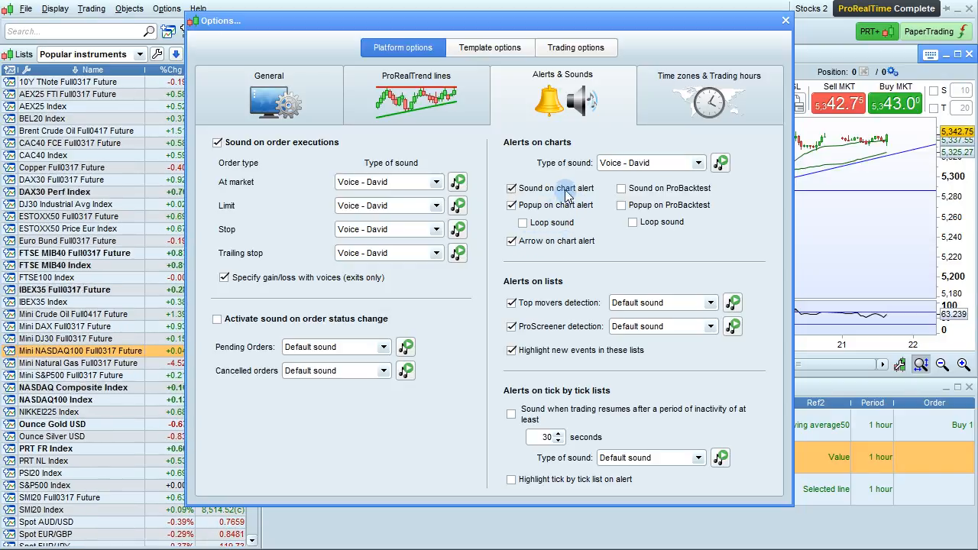
{"action": "left_click", "coordinate": [510, 188]}
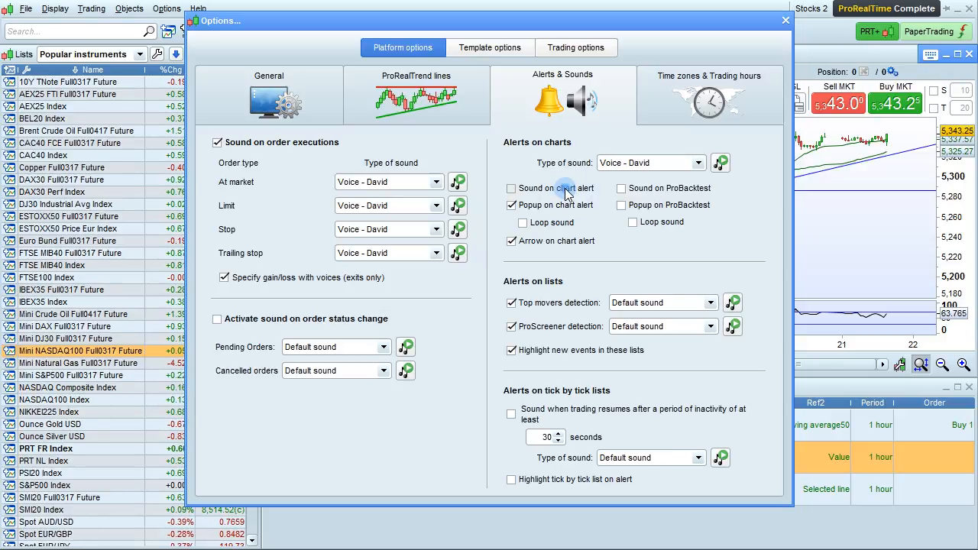
{"action": "left_click", "coordinate": [510, 188]}
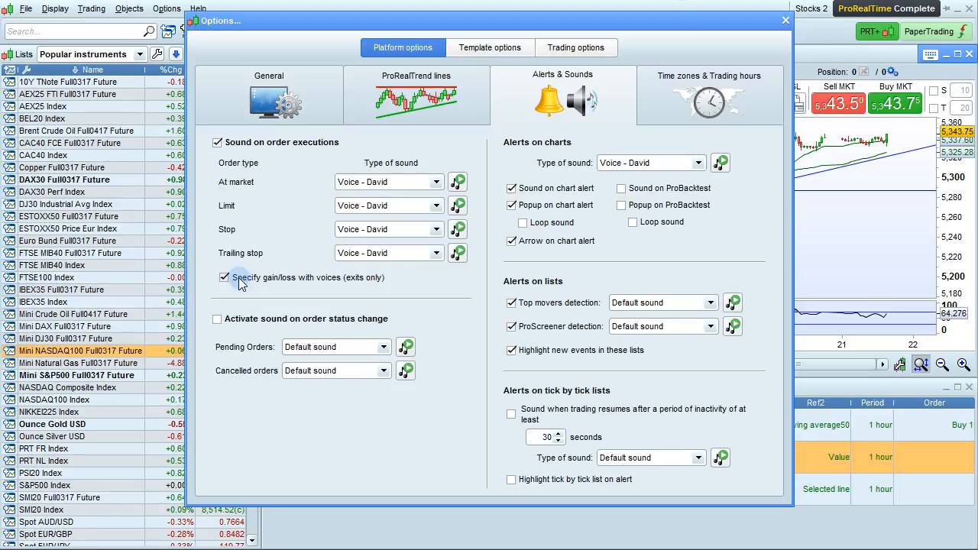
{"action": "left_click", "coordinate": [224, 278]}
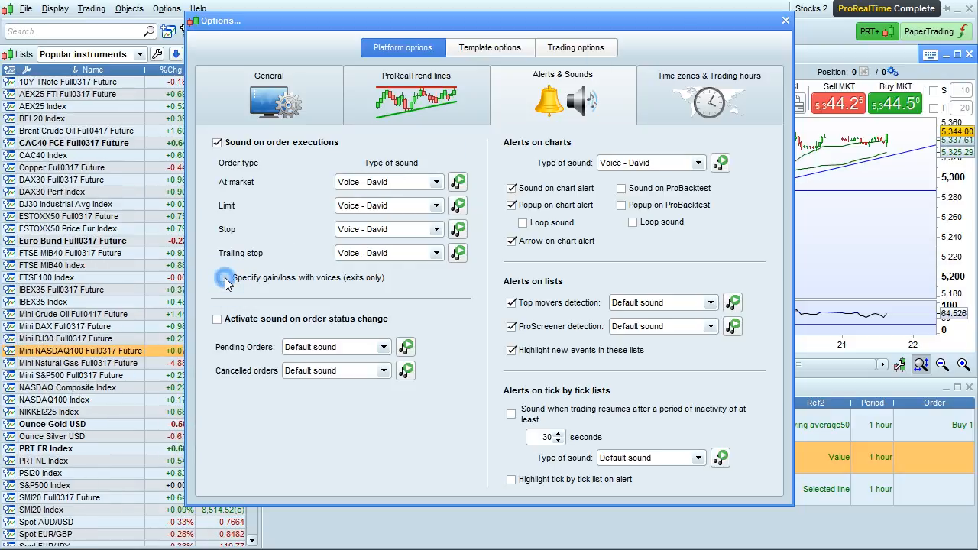
{"action": "left_click", "coordinate": [224, 278]}
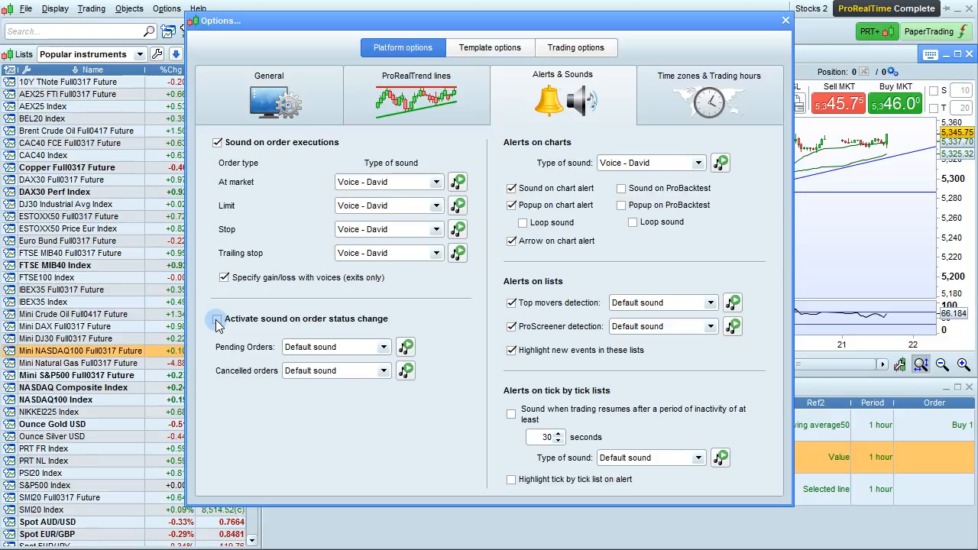
- Enable 'Activate sound on order status change' and preview the tick-by-tick alert sound
{"action": "left_click", "coordinate": [217, 319]}
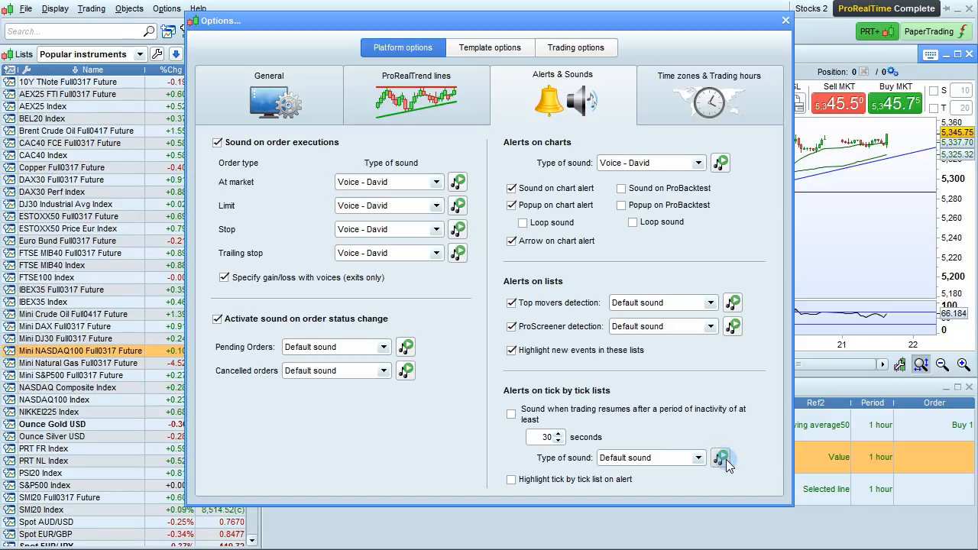
{"action": "left_click", "coordinate": [785, 20]}
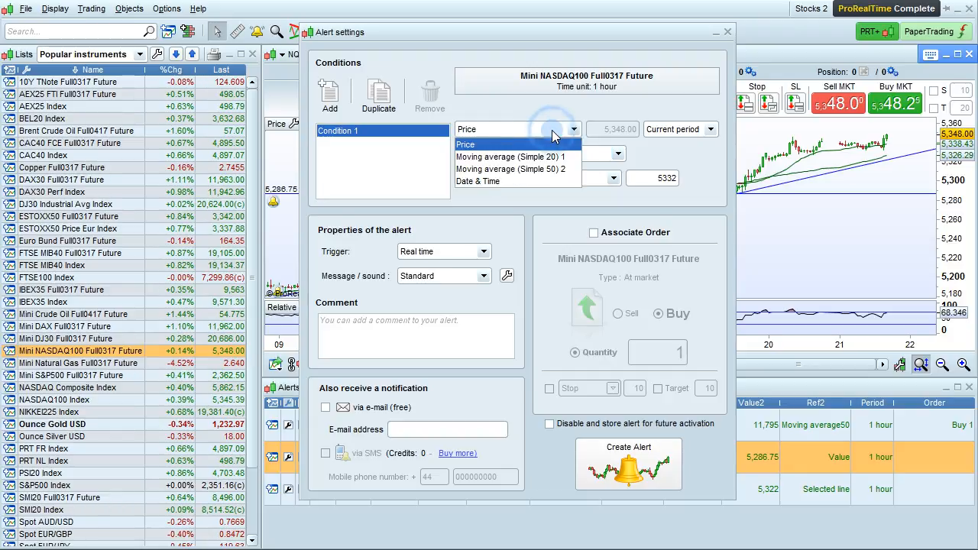
- Set the condition to Price <= a fixed value of 5332, triggering in real time
{"action": "left_click", "coordinate": [618, 153]}
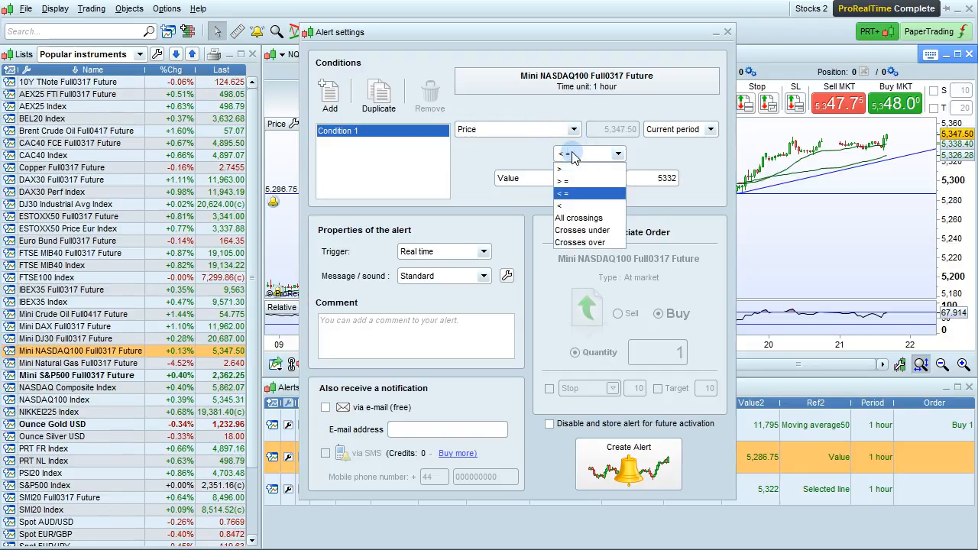
{"action": "left_click", "coordinate": [562, 193]}
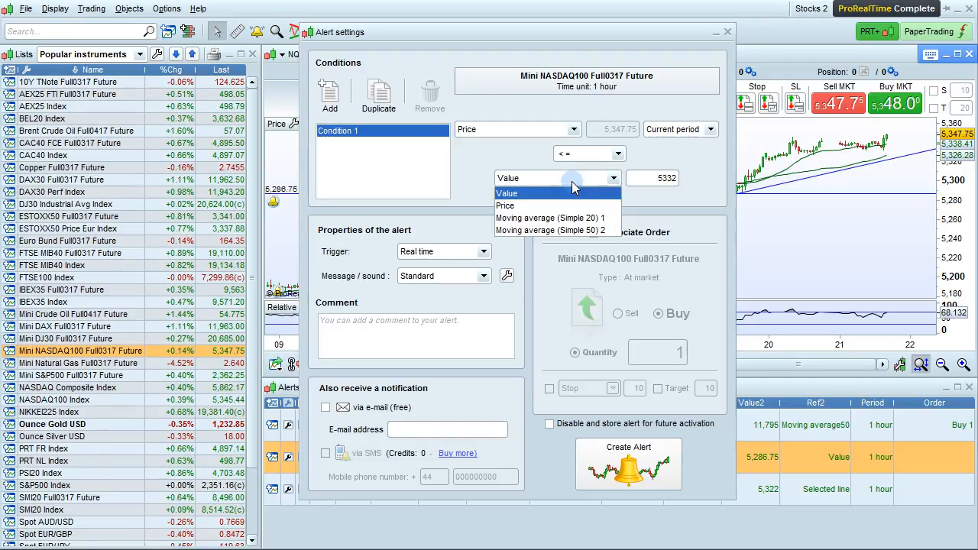
{"action": "left_click", "coordinate": [507, 193]}
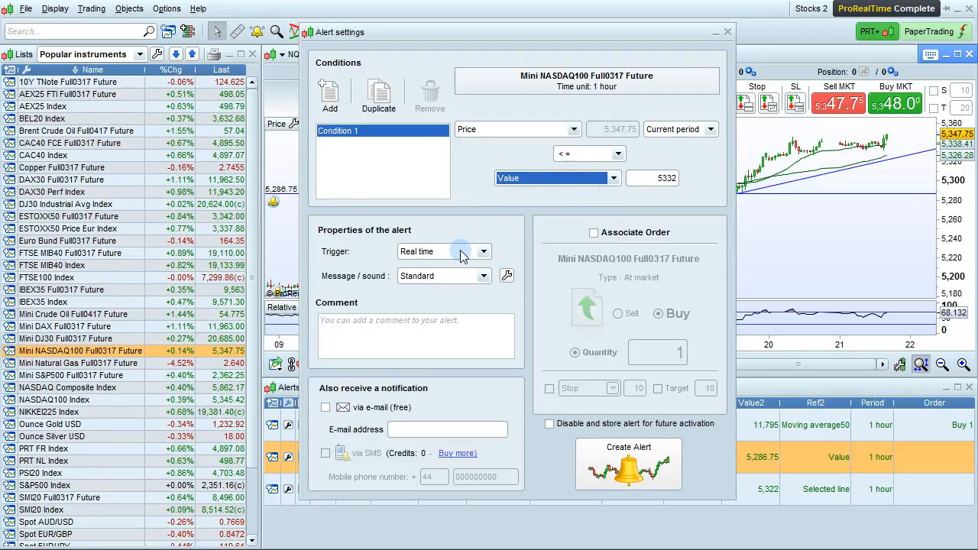
{"action": "left_click", "coordinate": [483, 251]}
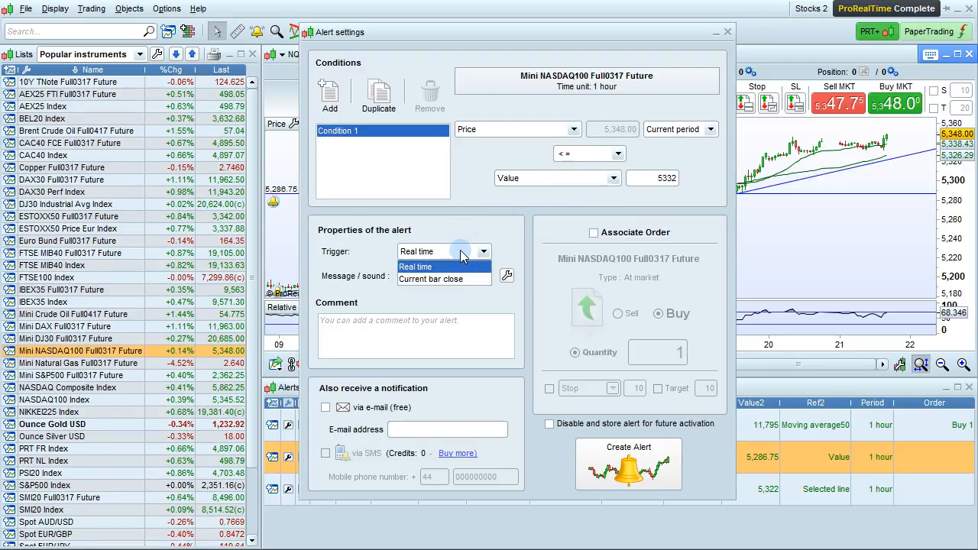
{"action": "left_click", "coordinate": [416, 266]}
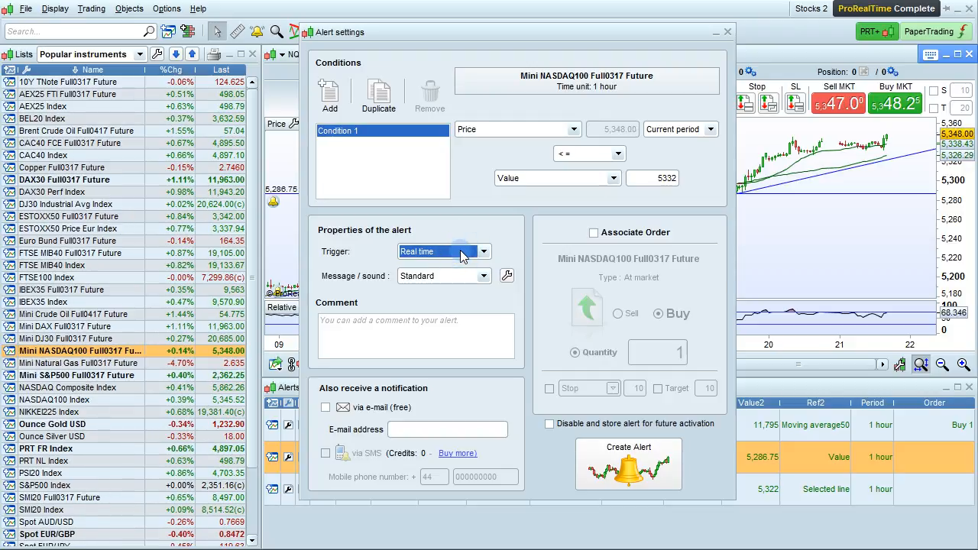
- Add the comment 'Price alert' to the alert
{"action": "left_click", "coordinate": [483, 275]}
{"action": "type", "text": "P"}
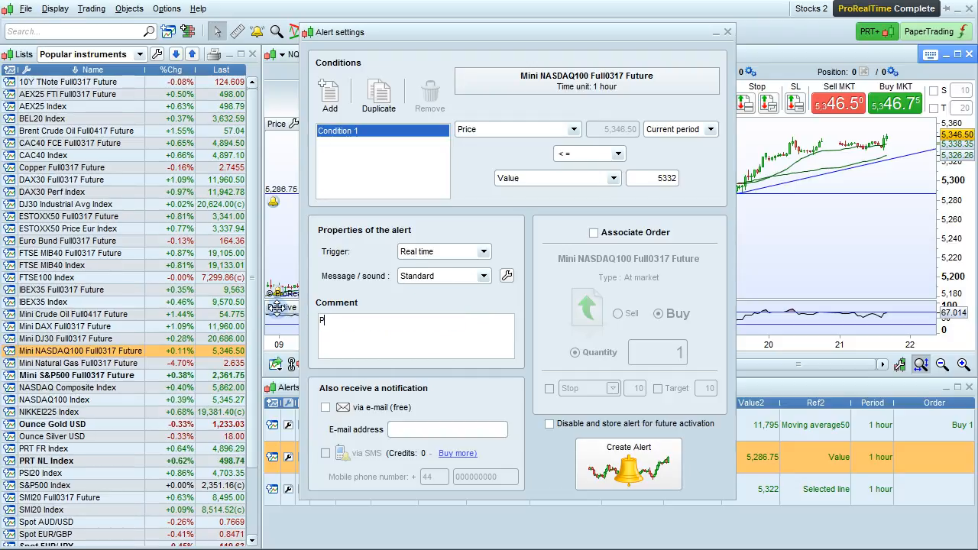
{"action": "type", "text": "rice alert"}
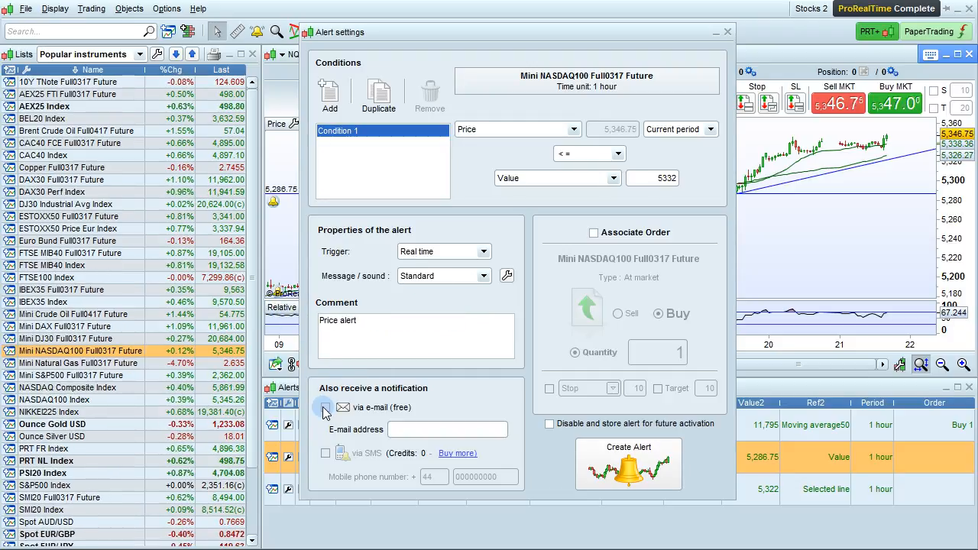
{"action": "left_click", "coordinate": [325, 406]}
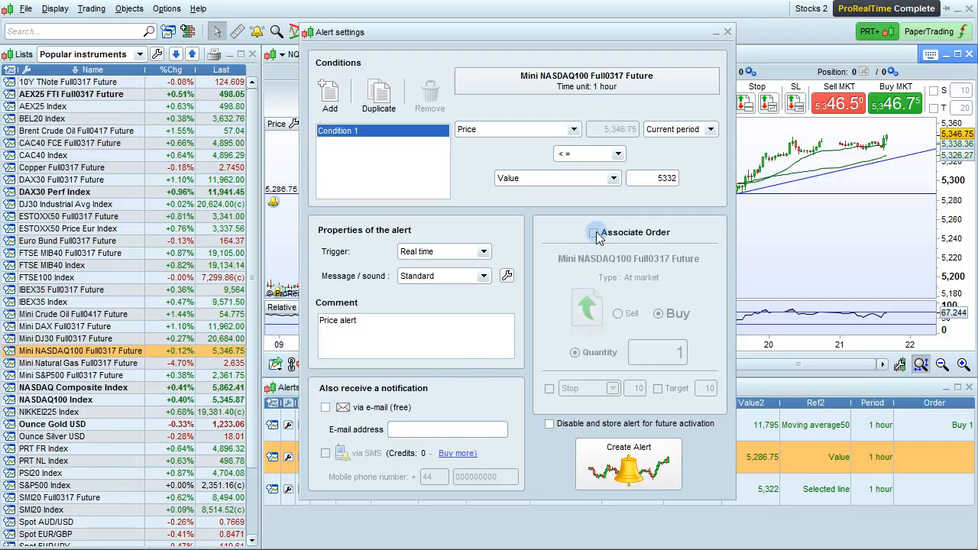
- Attach a buy order of 1 to the alert with stop 10 and target 10
{"action": "left_click", "coordinate": [596, 232]}
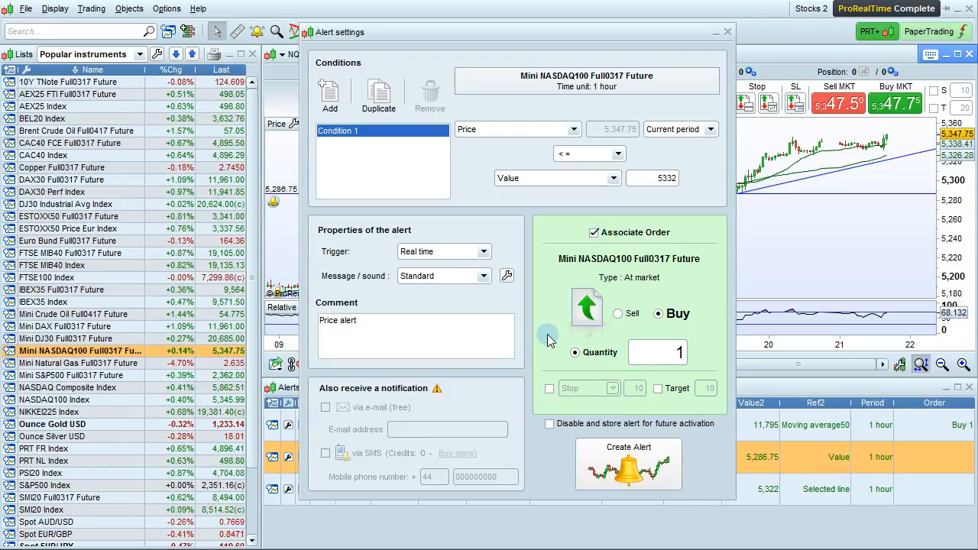
{"action": "left_click", "coordinate": [550, 389]}
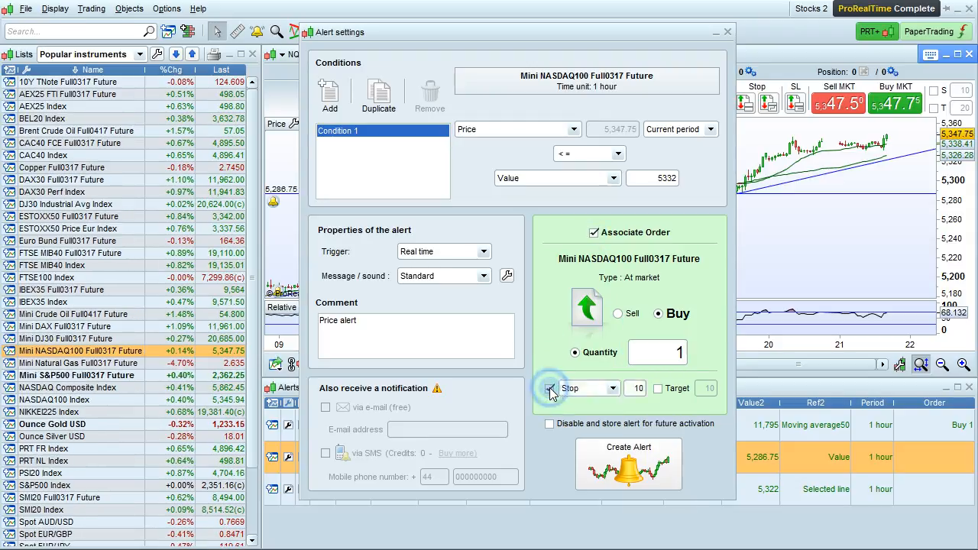
{"action": "left_click", "coordinate": [549, 388]}
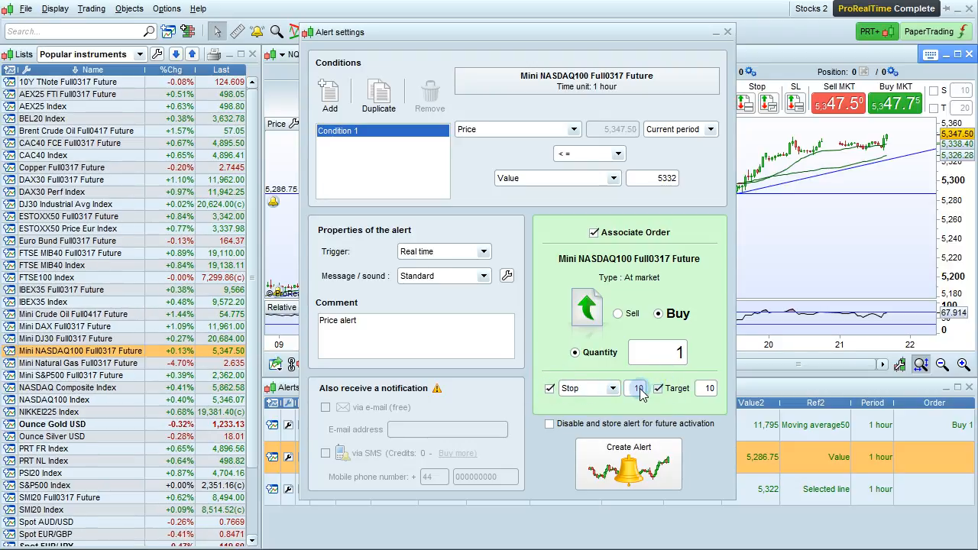
{"action": "left_click", "coordinate": [637, 388]}
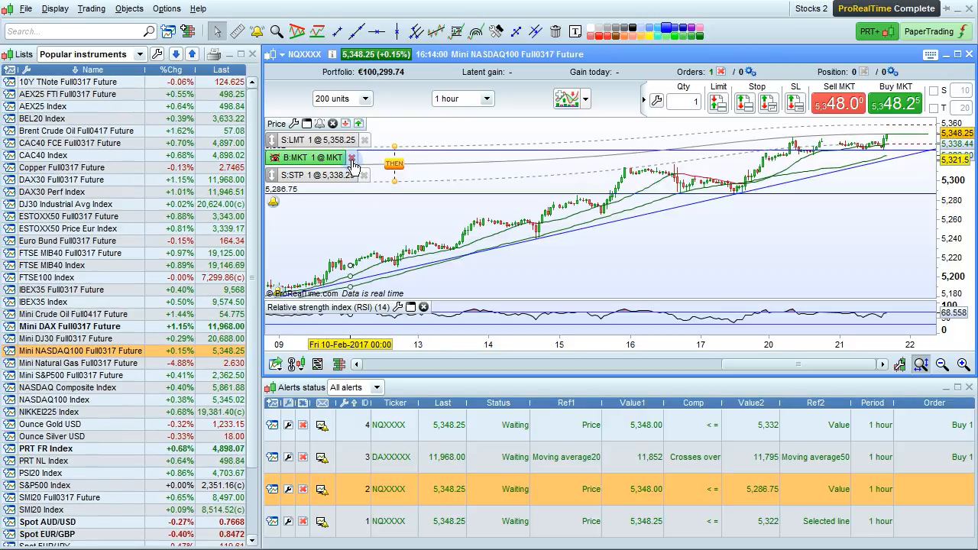
{"action": "left_click", "coordinate": [351, 157]}
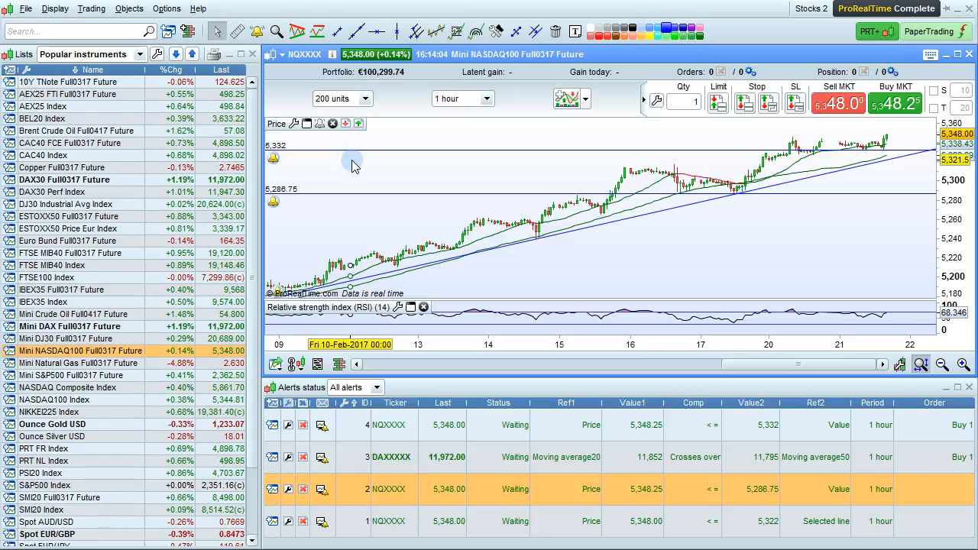
{"action": "mouse_move", "coordinate": [355, 168]}
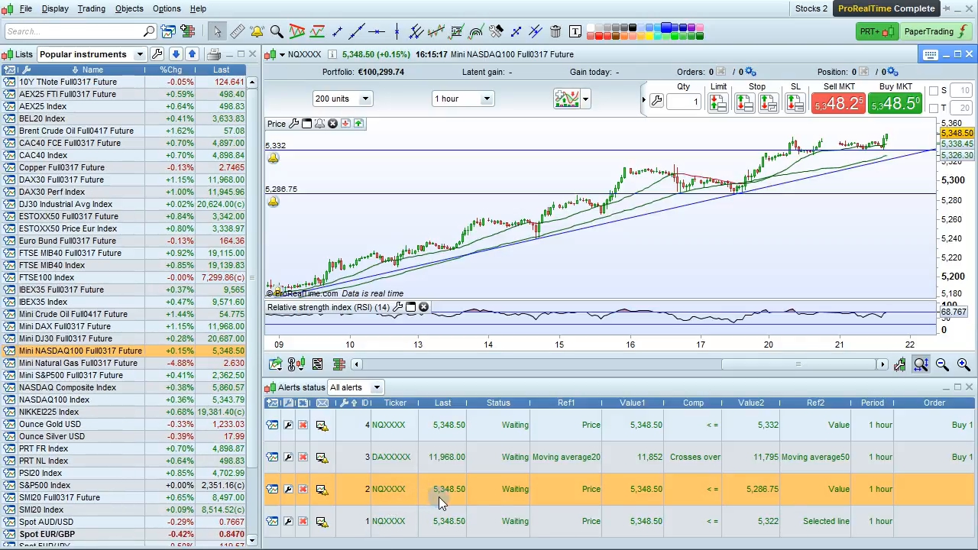
{"action": "mouse_move", "coordinate": [519, 501]}
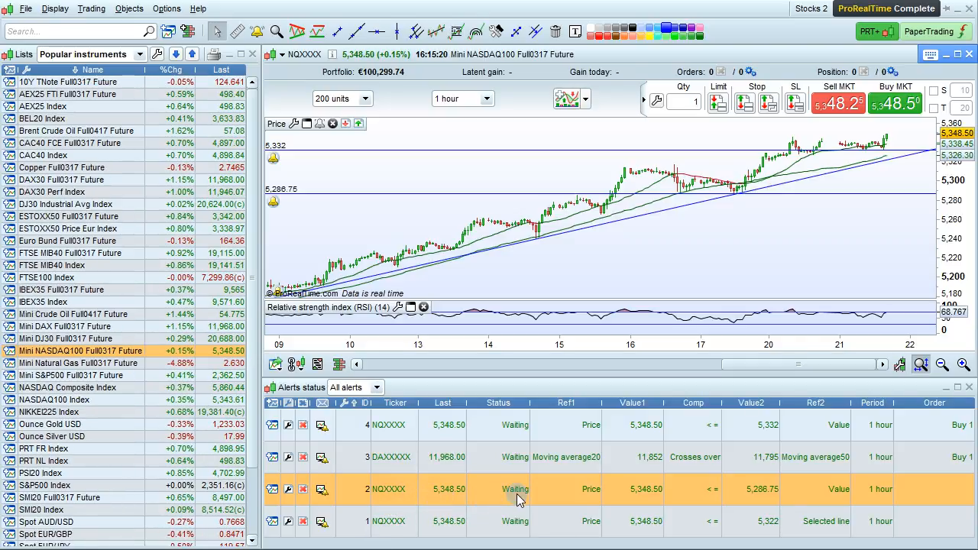
{"action": "mouse_move", "coordinate": [543, 498]}
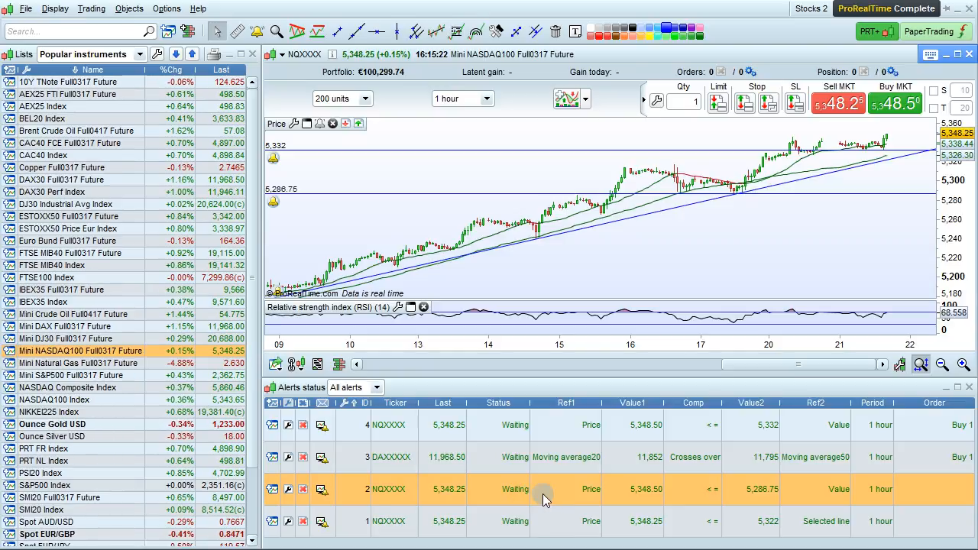
{"action": "mouse_move", "coordinate": [588, 504]}
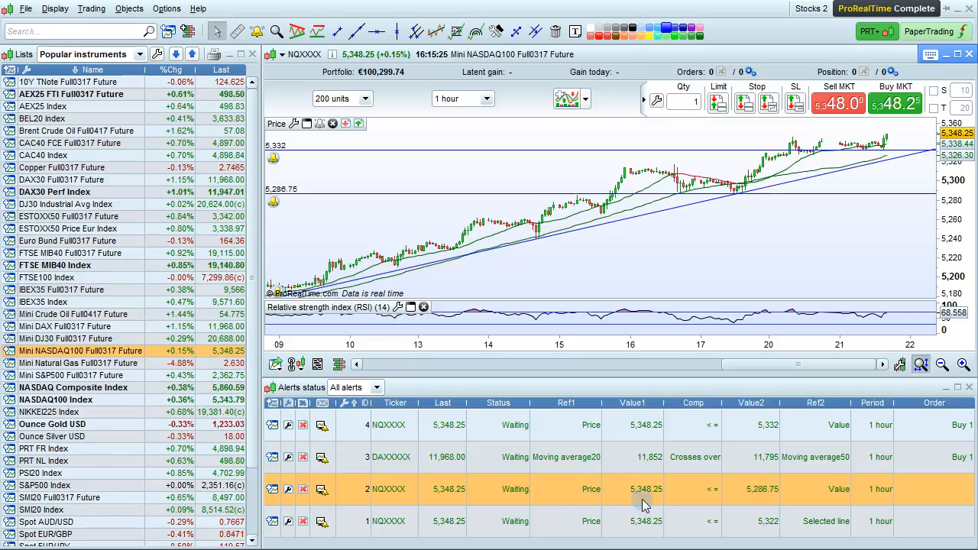
{"action": "mouse_move", "coordinate": [761, 503]}
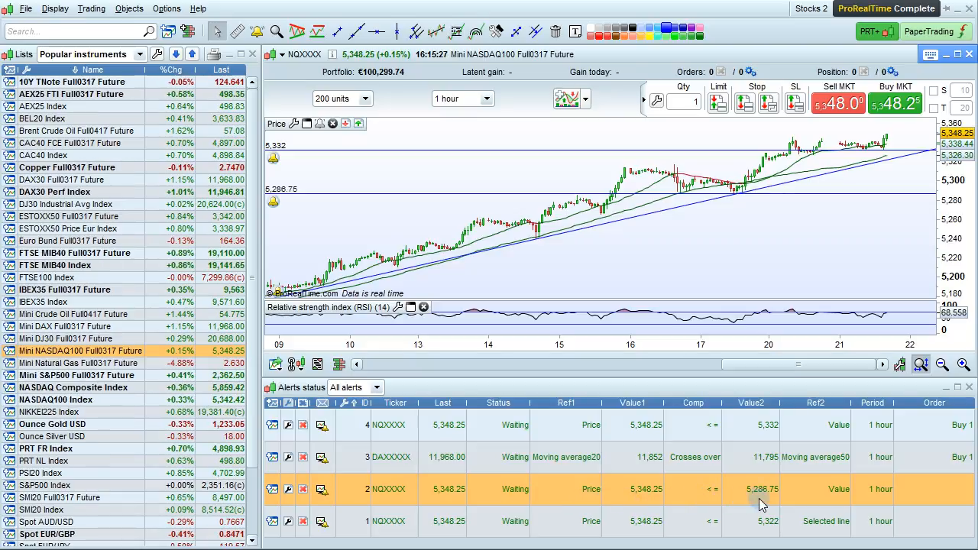
{"action": "mouse_move", "coordinate": [865, 503]}
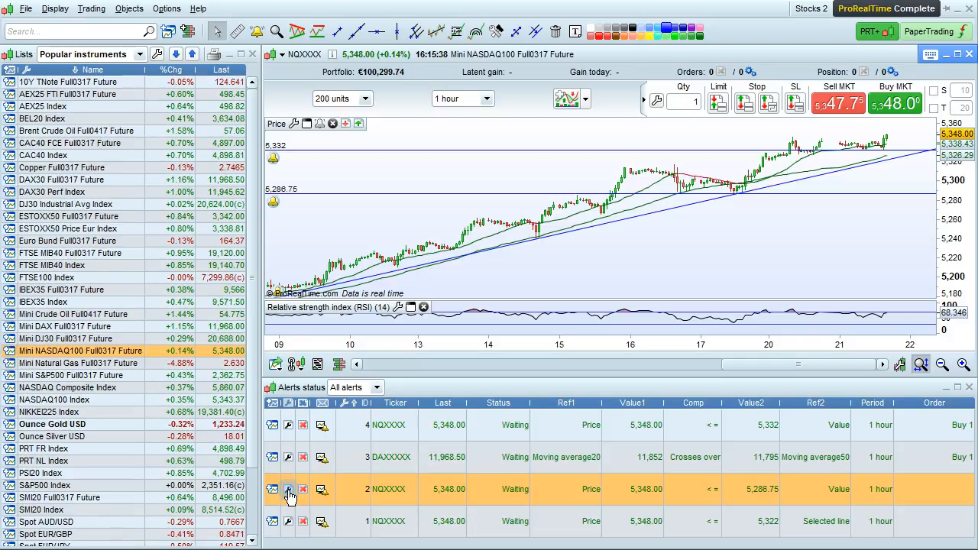
- Edit the 5286.75 alert and change its comparator from <= to >=
{"action": "left_click", "coordinate": [288, 489]}
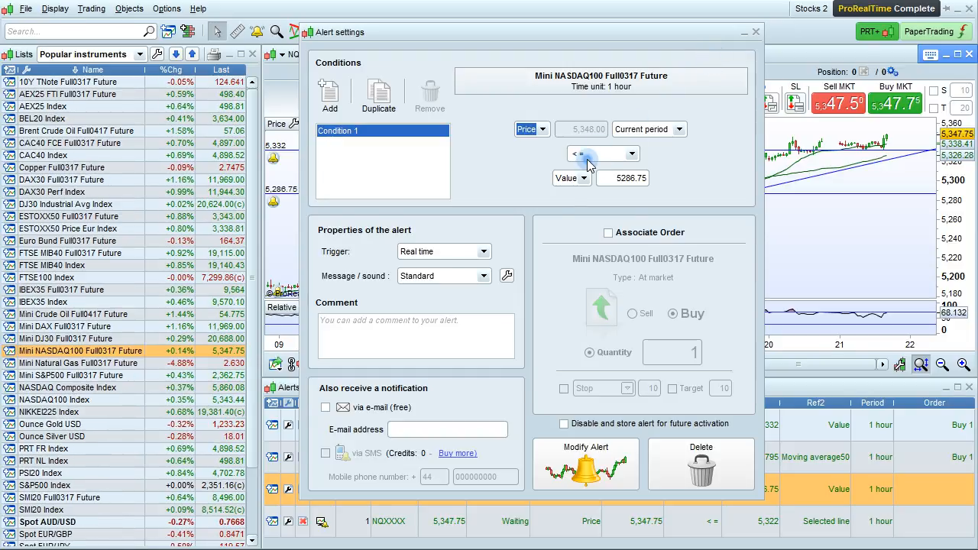
{"action": "left_click", "coordinate": [602, 153]}
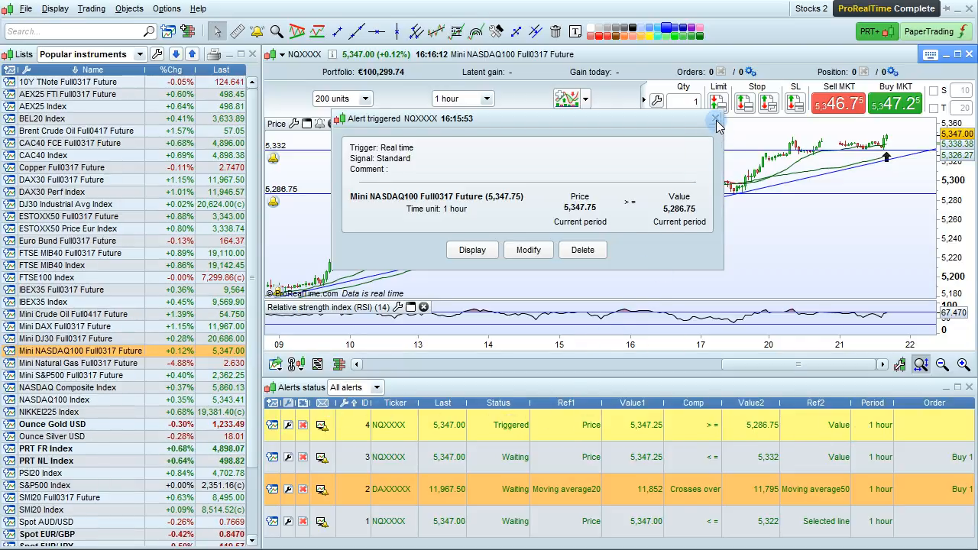
- Close the 'Alert triggered' notice for the 5286.75 price alert
{"action": "left_click", "coordinate": [715, 121]}
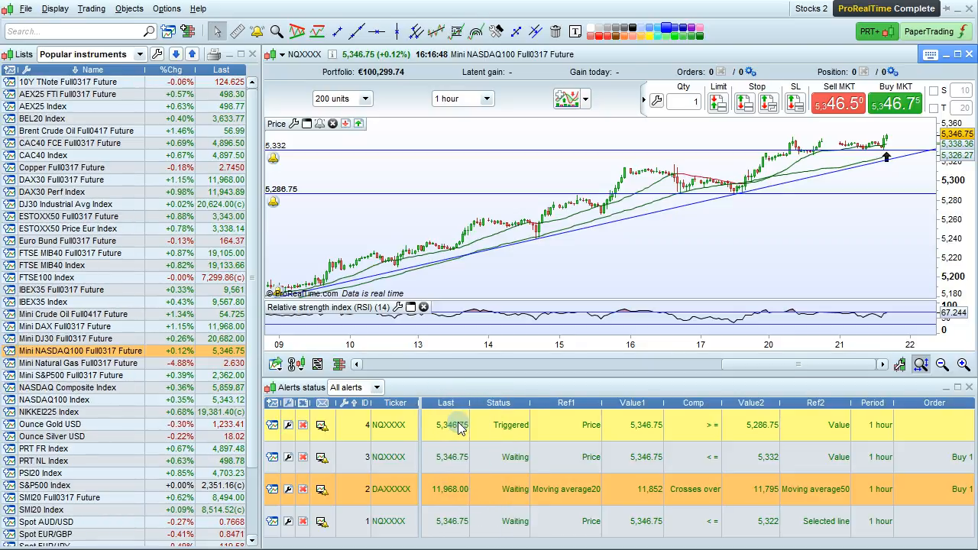
{"action": "left_click", "coordinate": [446, 404]}
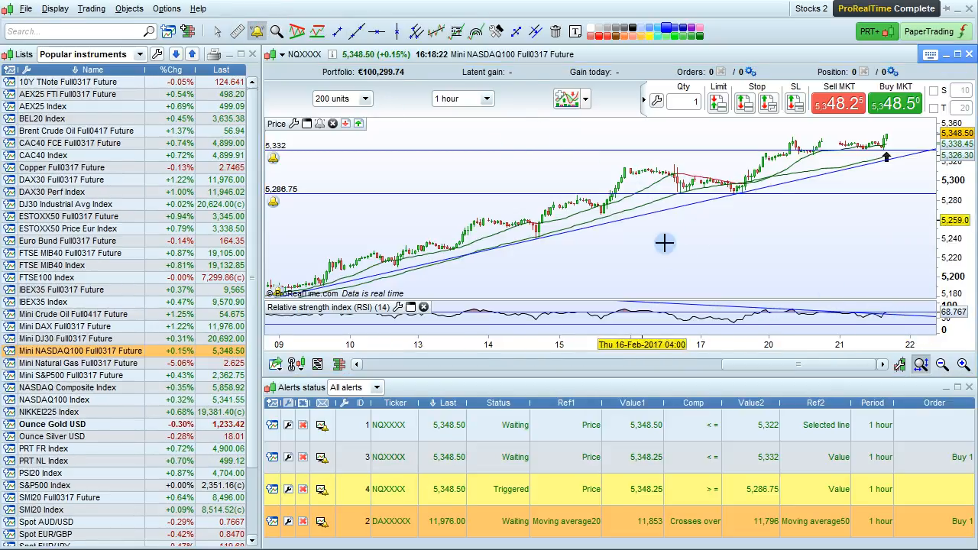
{"action": "mouse_move", "coordinate": [740, 304]}
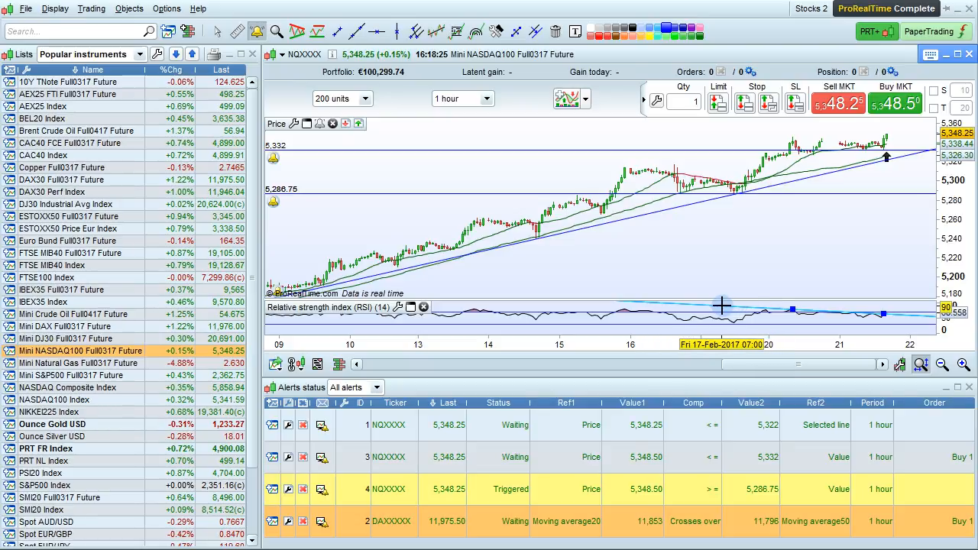
{"action": "mouse_move", "coordinate": [718, 309]}
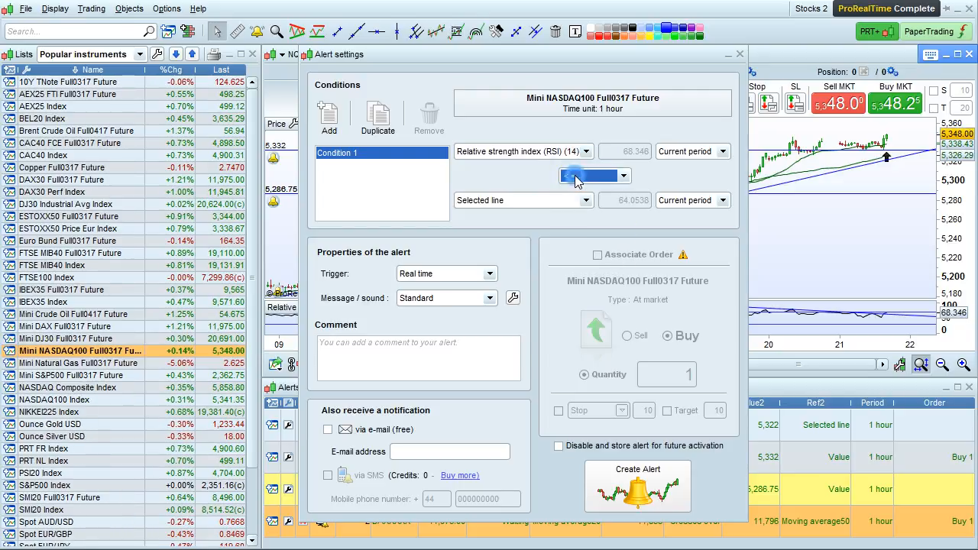
- Set the new alert to compare RSI (14) <= the selected line
{"action": "left_click", "coordinate": [590, 176]}
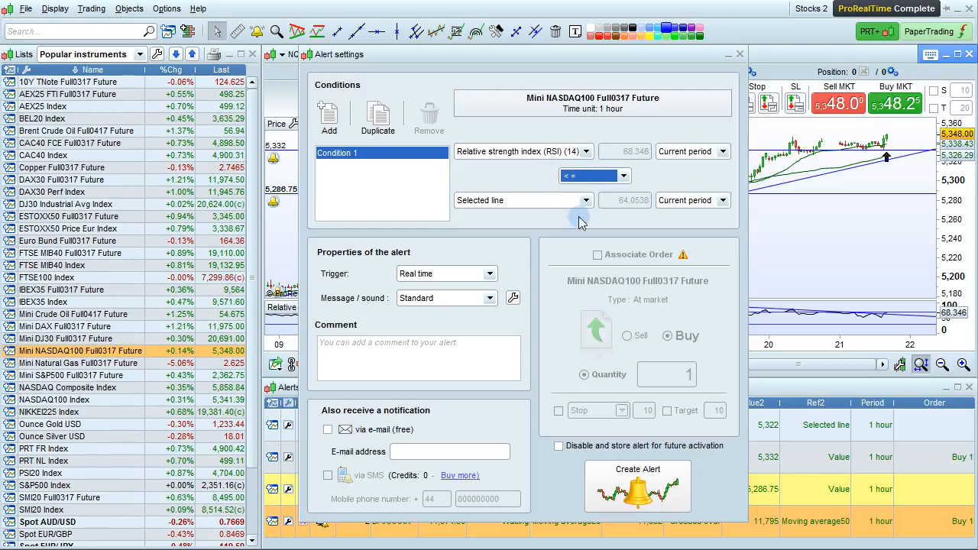